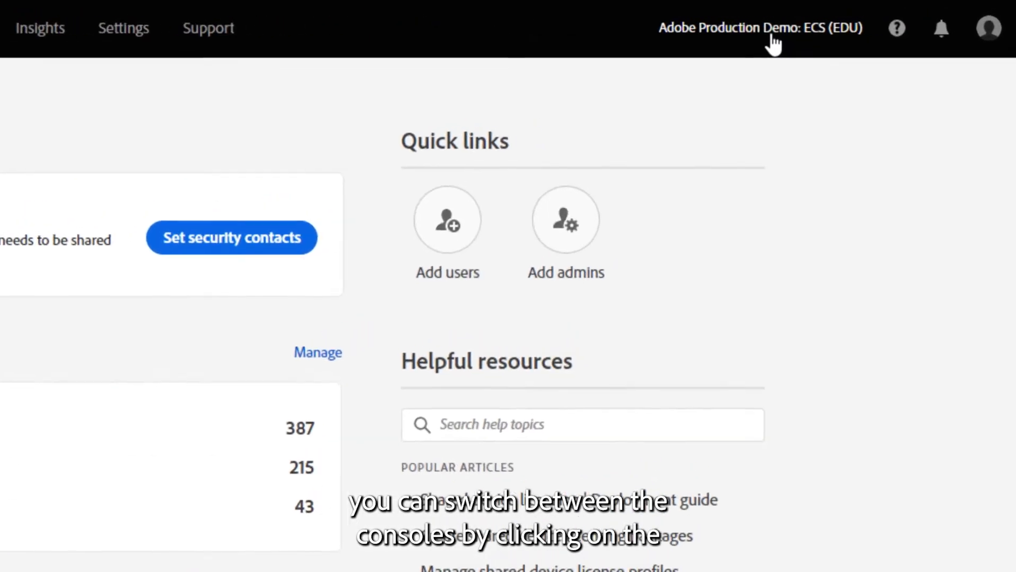
Step: Peek at the organization switcher list, close it, and go to the Users page
click(759, 27)
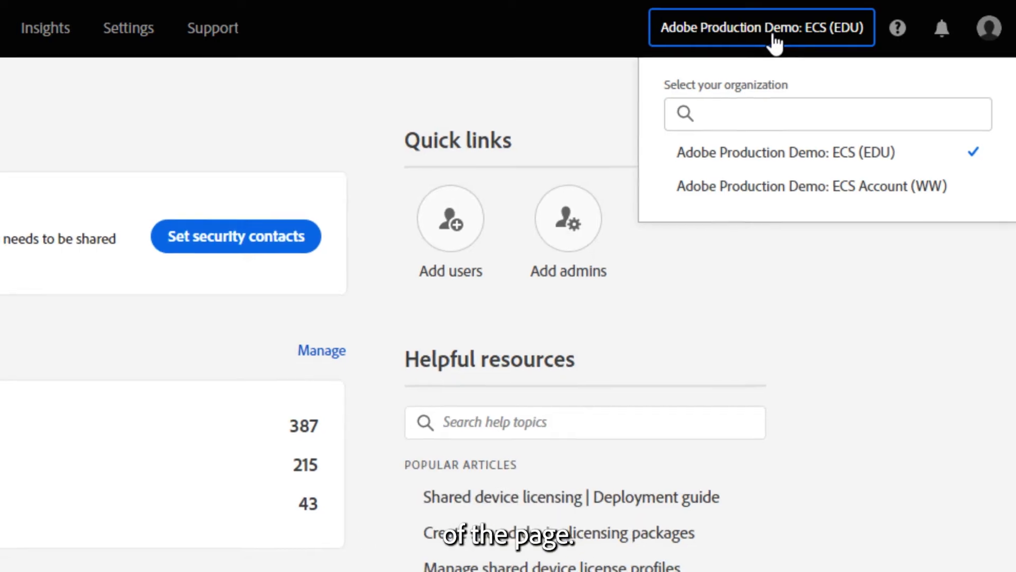
click(358, 15)
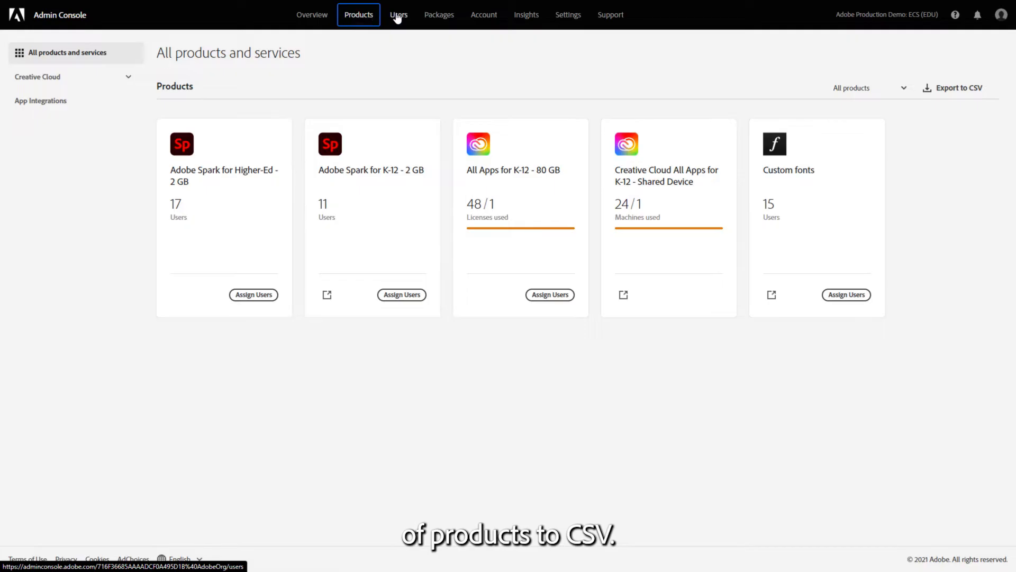
click(398, 14)
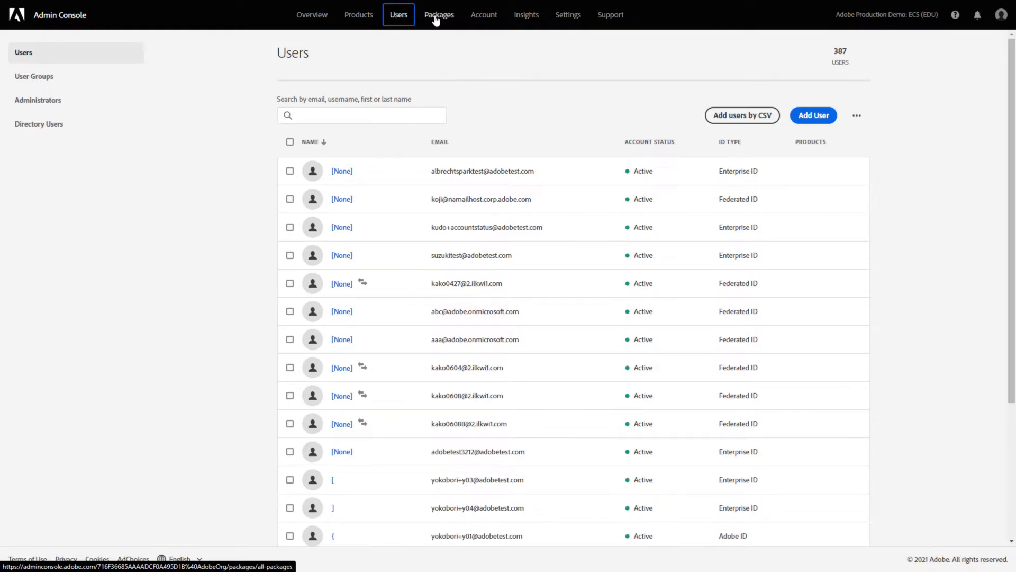
Step: Move on to the Packages page listing deployment packages
click(439, 14)
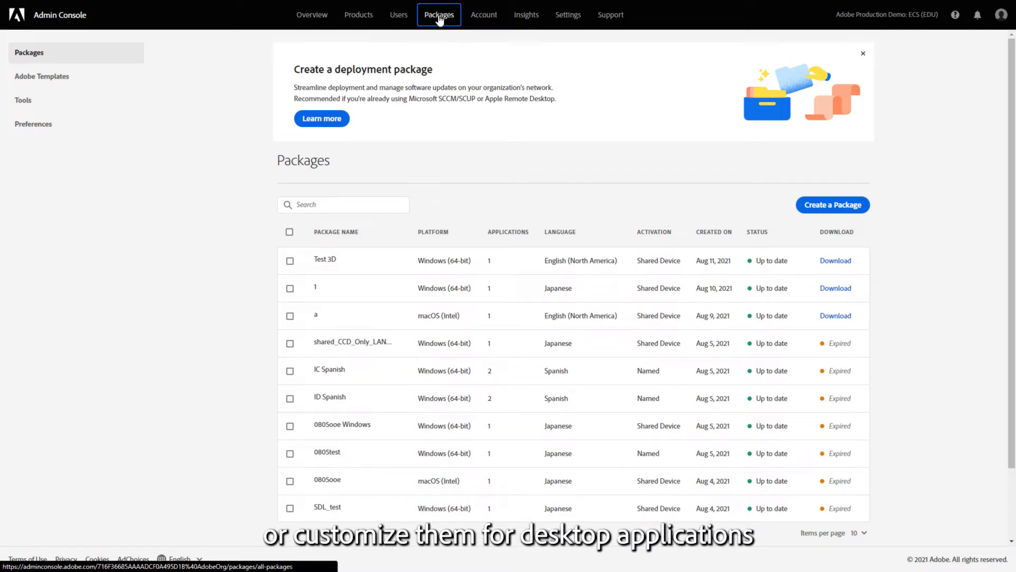
mouse_move(797, 346)
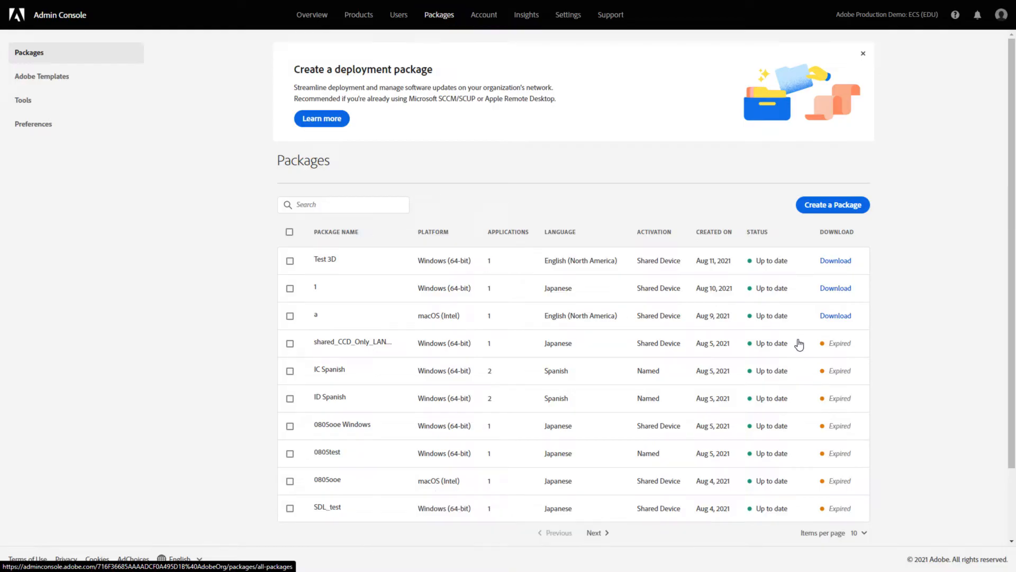
Step: Select the Tools entry in the Packages section
click(353, 343)
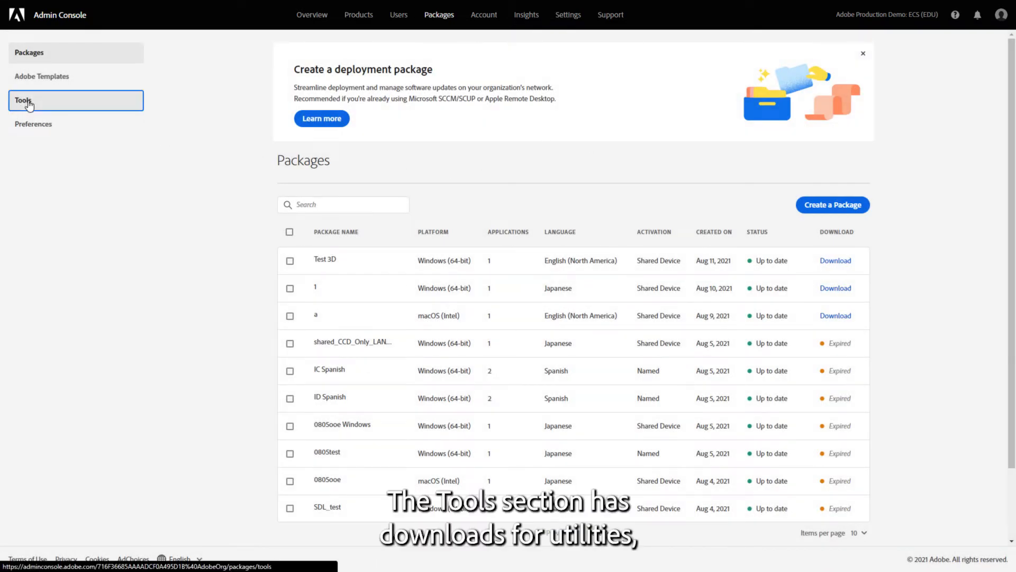
Step: View the admin Tools utilities, then open Packages Preferences with notification and update server settings
click(24, 100)
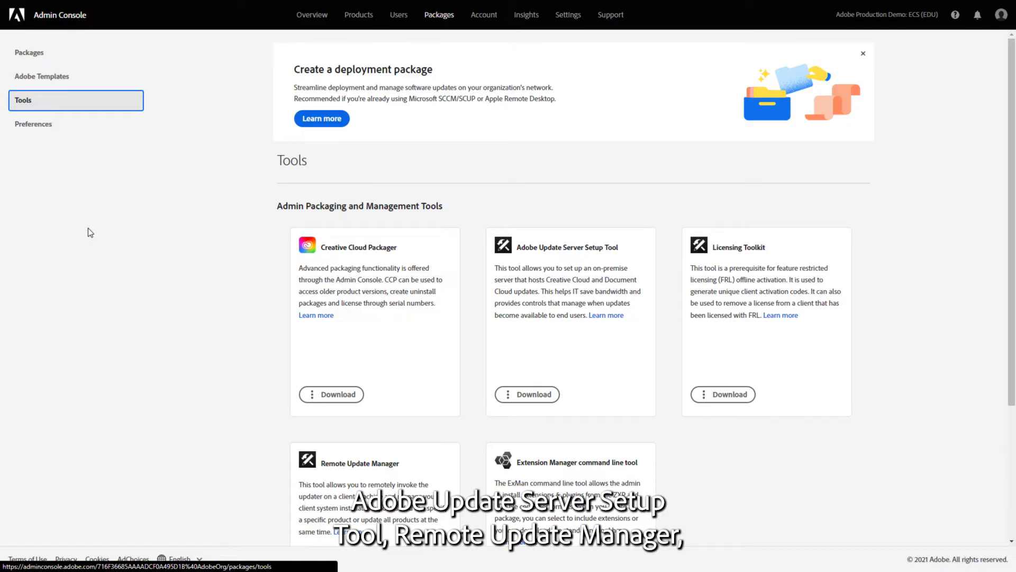
mouse_move(45, 153)
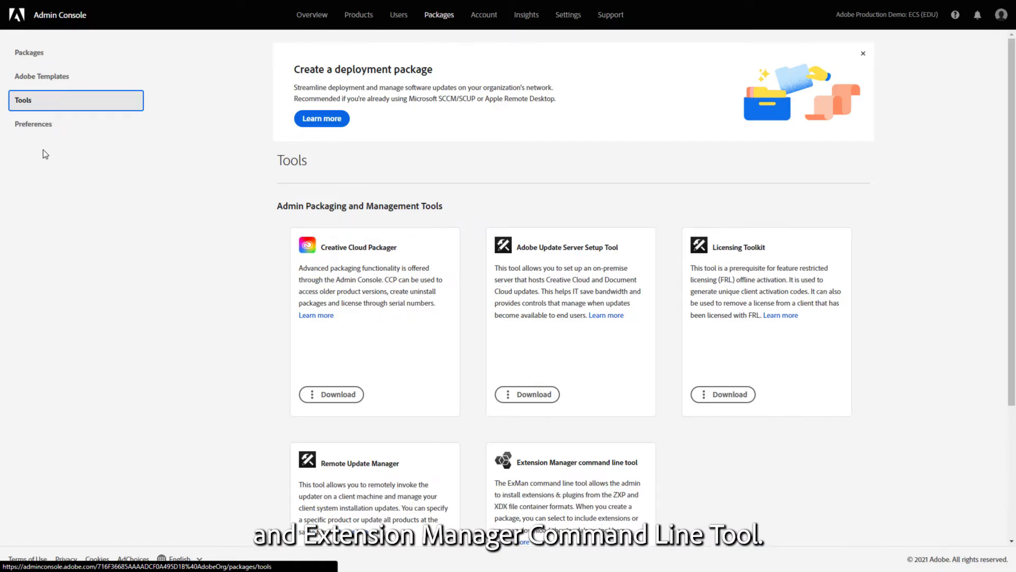
click(33, 124)
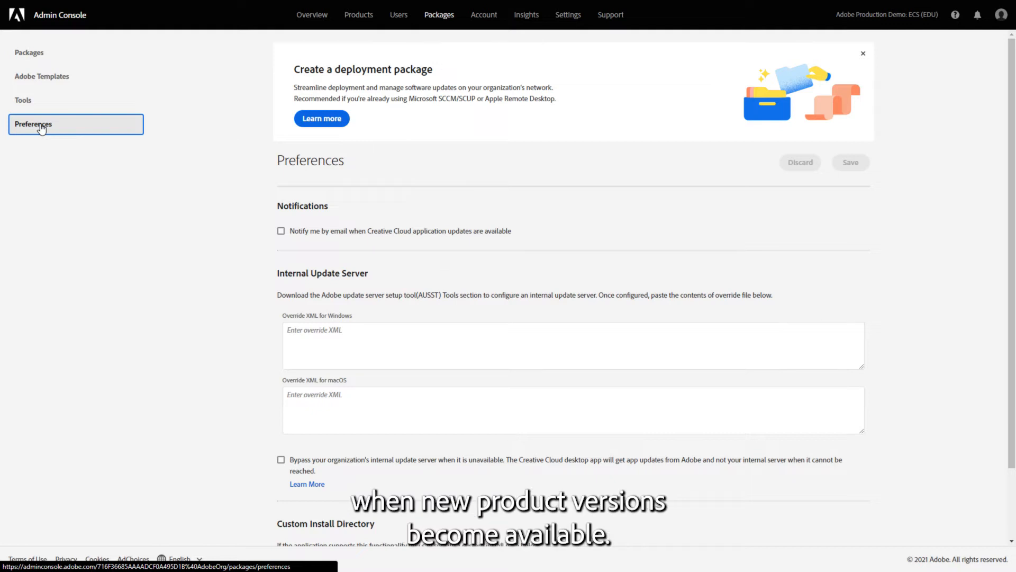
mouse_move(486, 31)
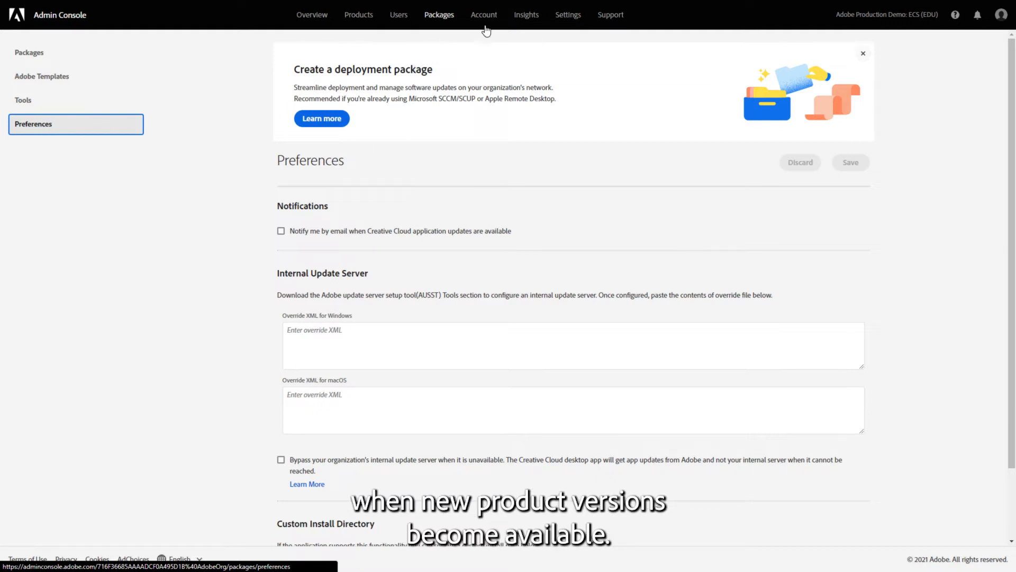
Step: Check the Account plan and licenses, then view the Insights license assignment Dashboard
click(483, 14)
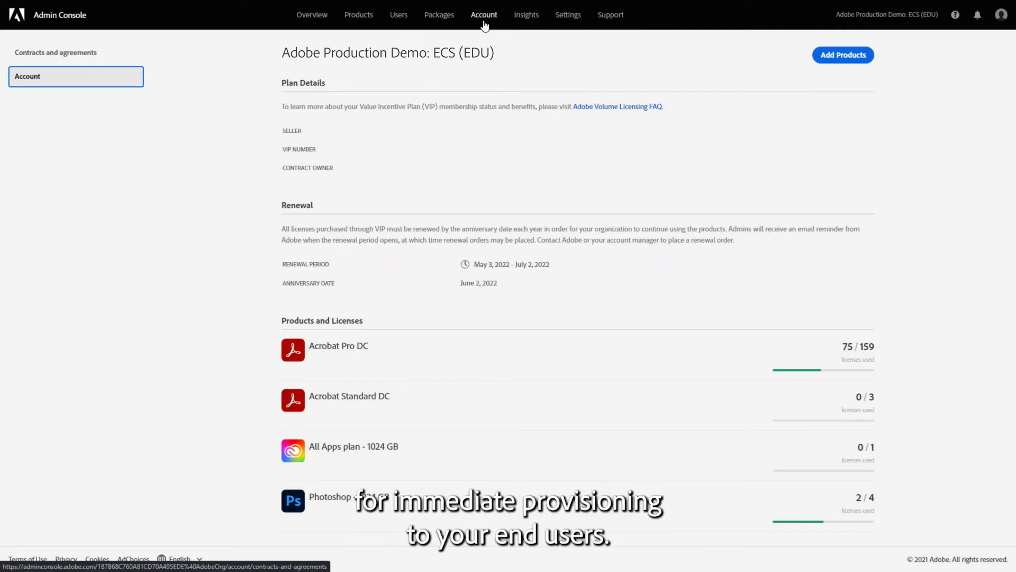
click(526, 14)
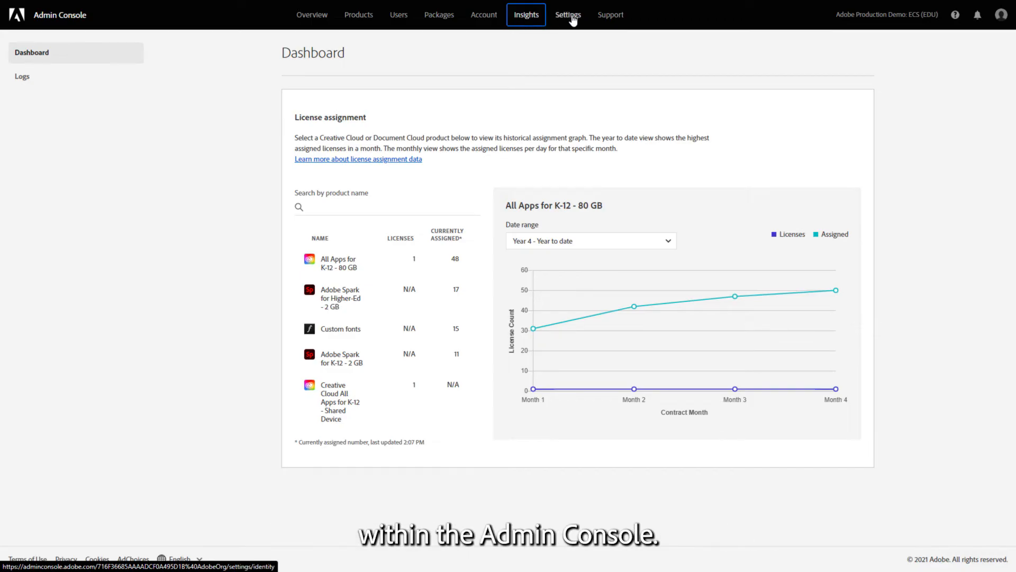
Step: Browse the Identity, Asset settings, Privacy and Security, and Security Contacts settings pages
click(567, 15)
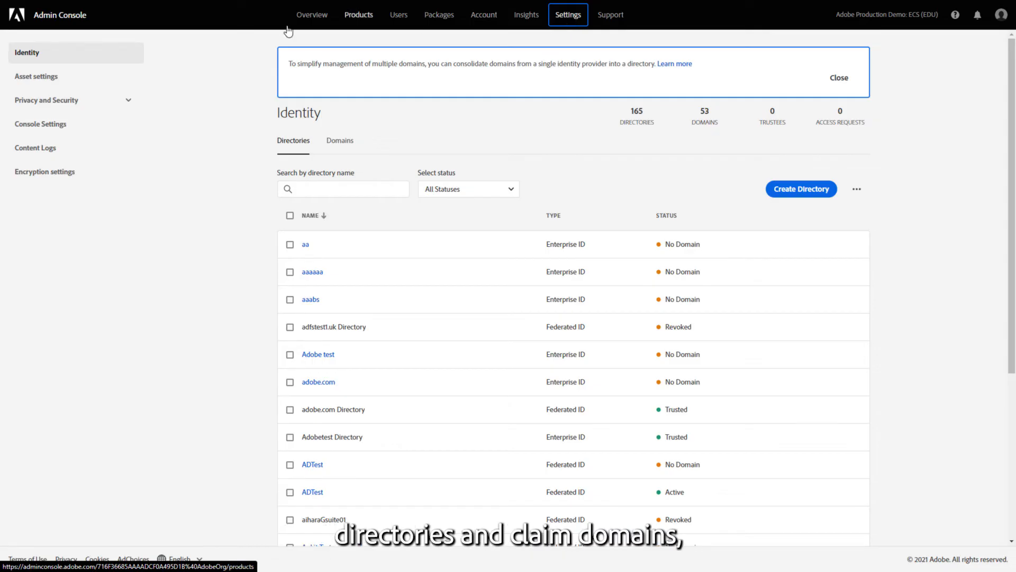
click(36, 75)
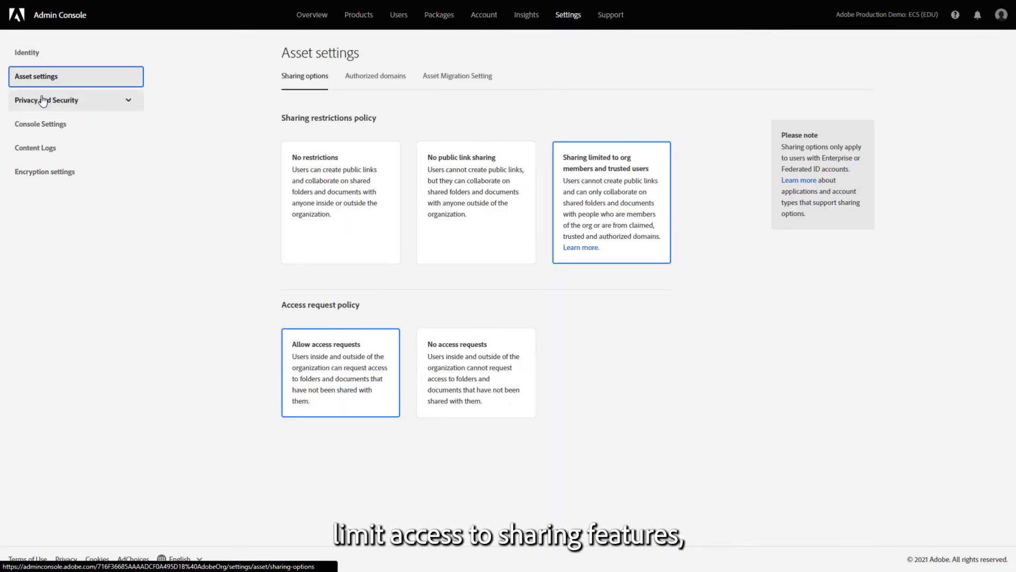
click(56, 124)
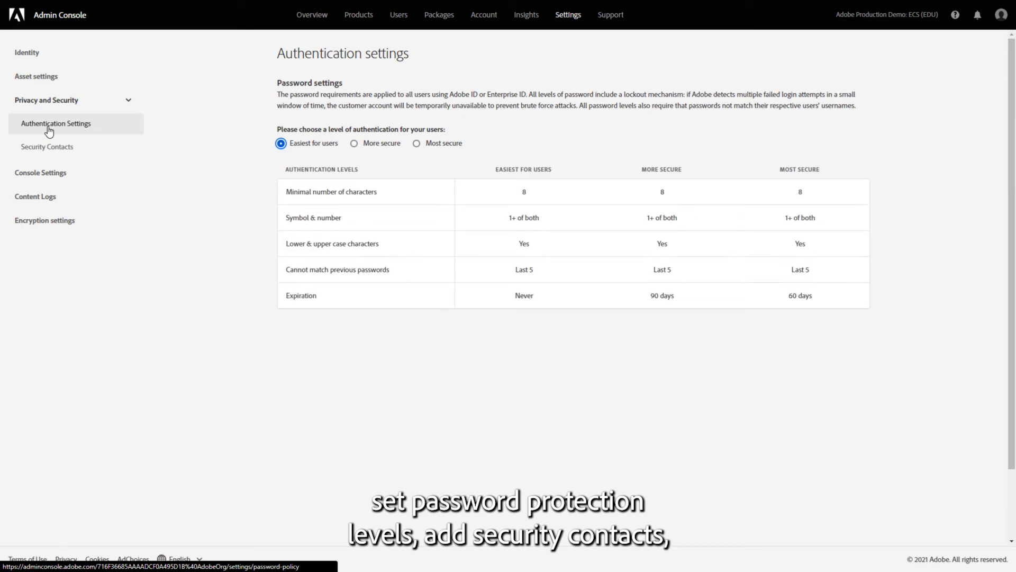
click(46, 147)
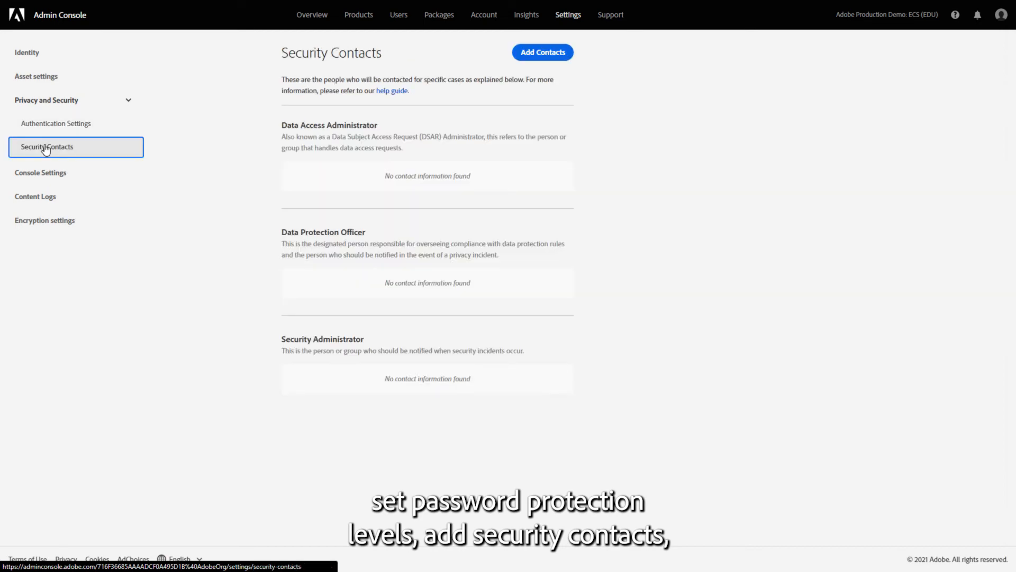
Step: Browse Console Settings, Content Logs and Encryption settings, then open the Support Summary
click(40, 173)
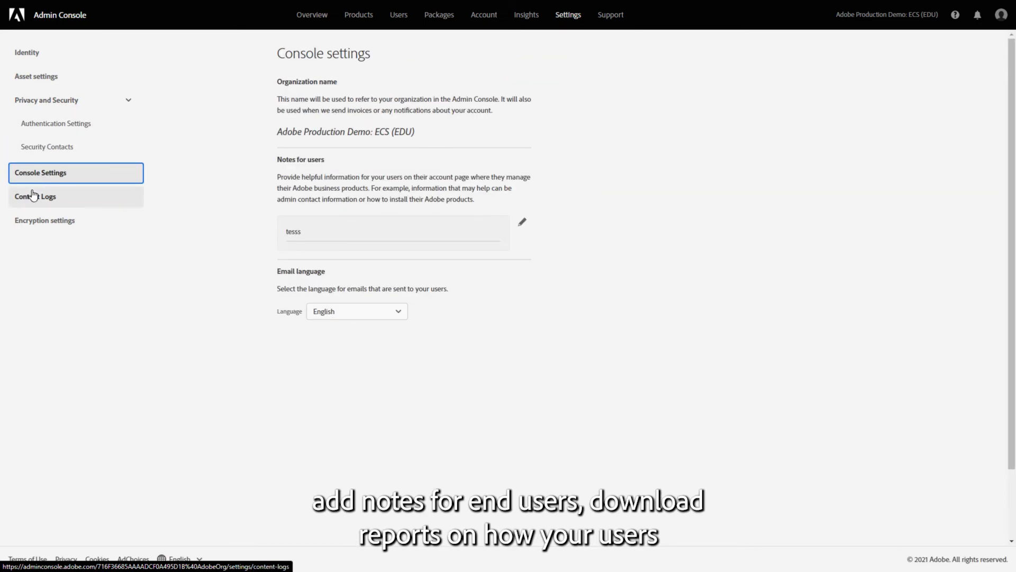
click(36, 197)
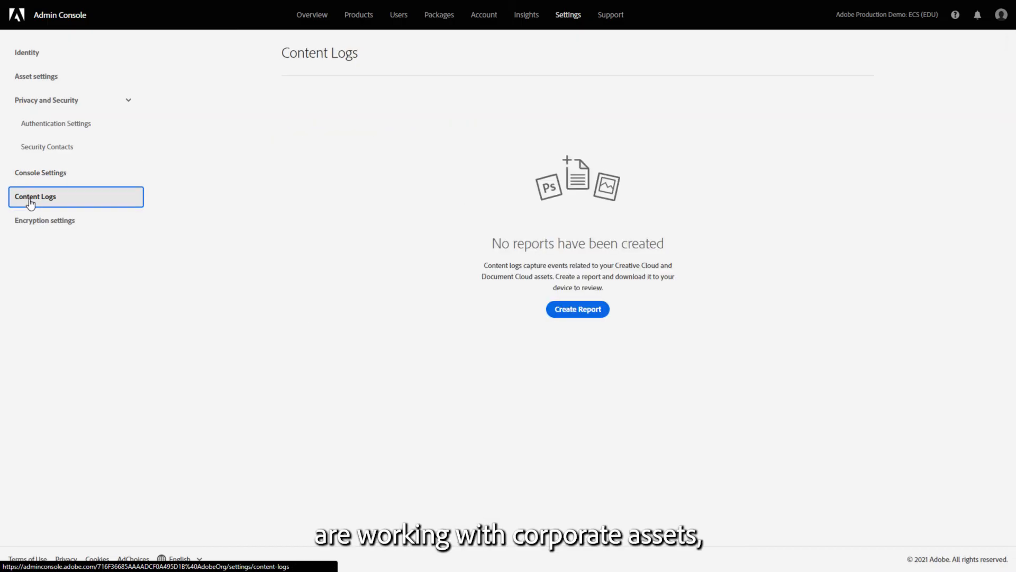
click(45, 219)
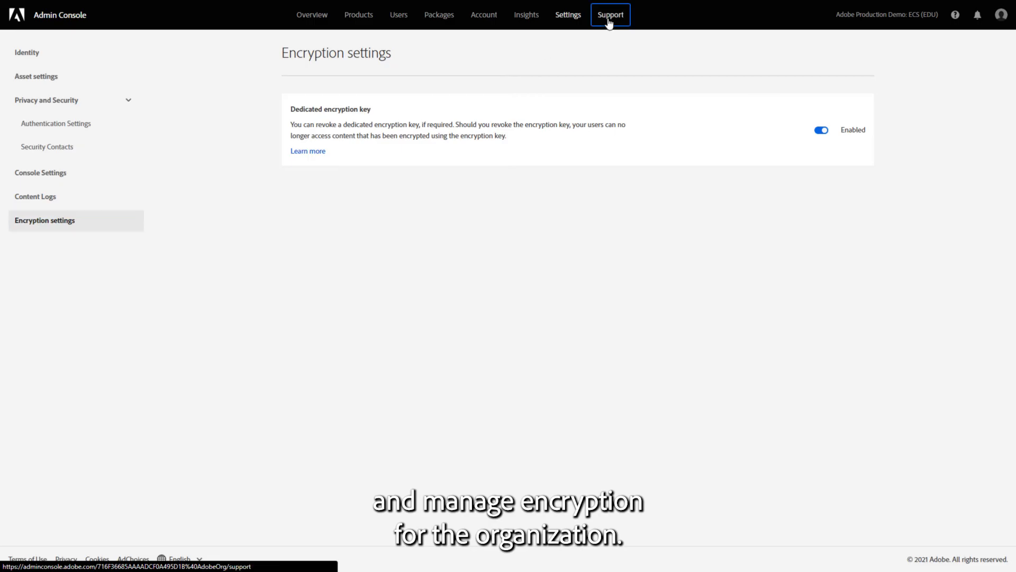
click(609, 14)
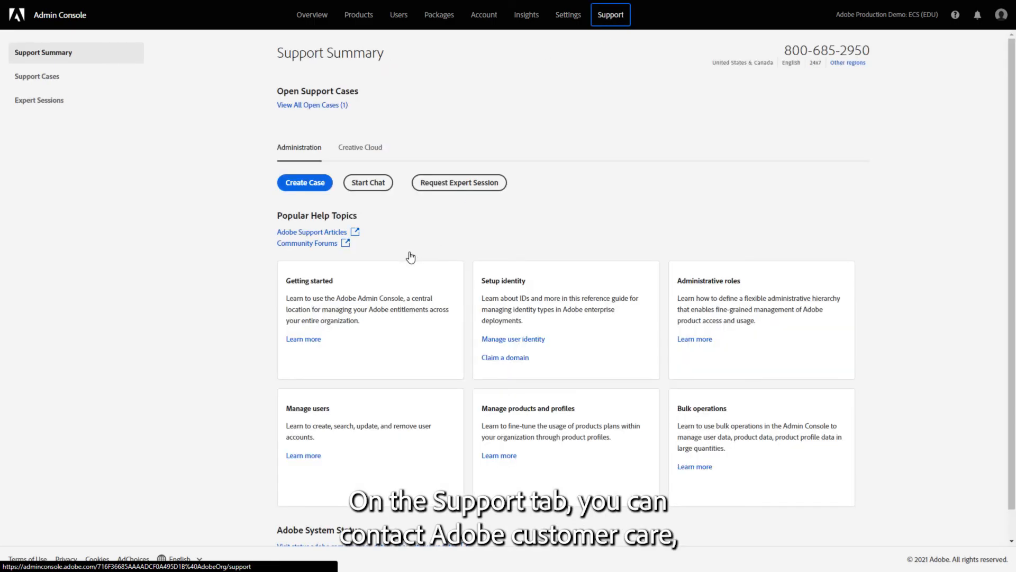